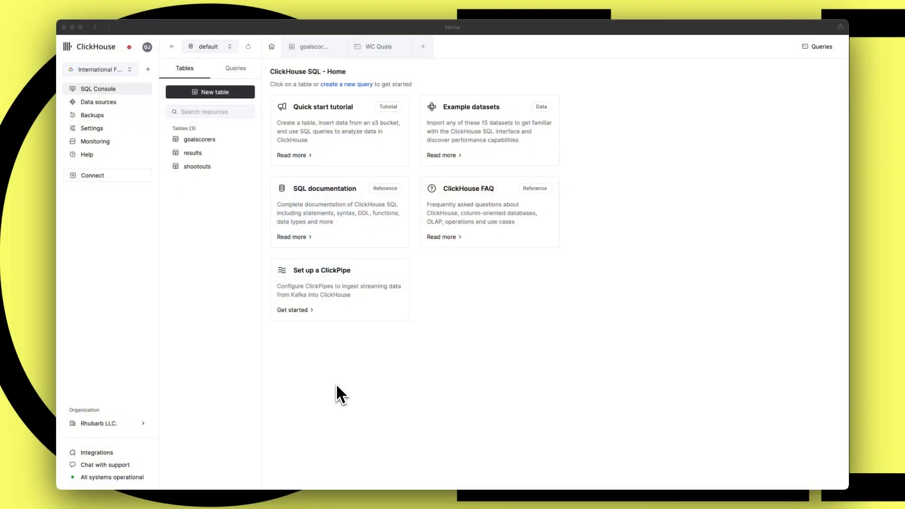
mouse_move(233, 302)
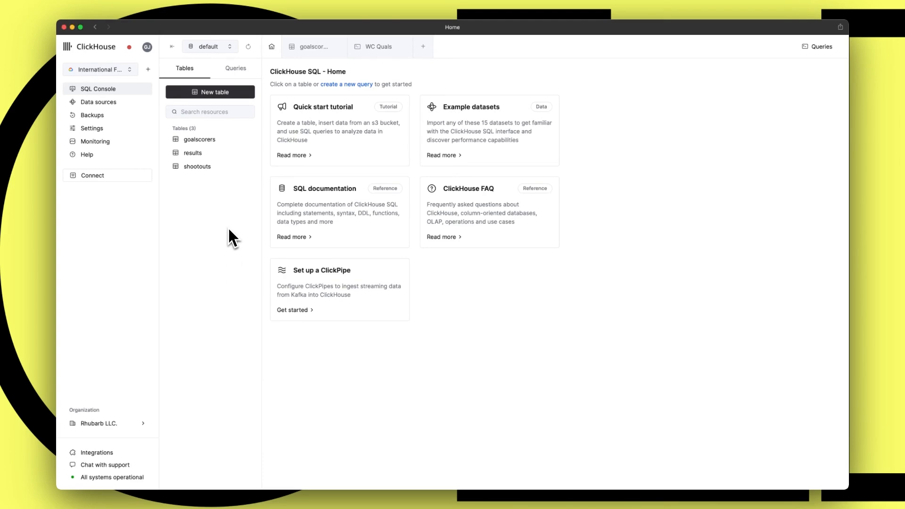
Step: Run the saved WC Quals query from the Queries list, returning the three 1993 Wales–Romania goalscorers
left_click(199, 139)
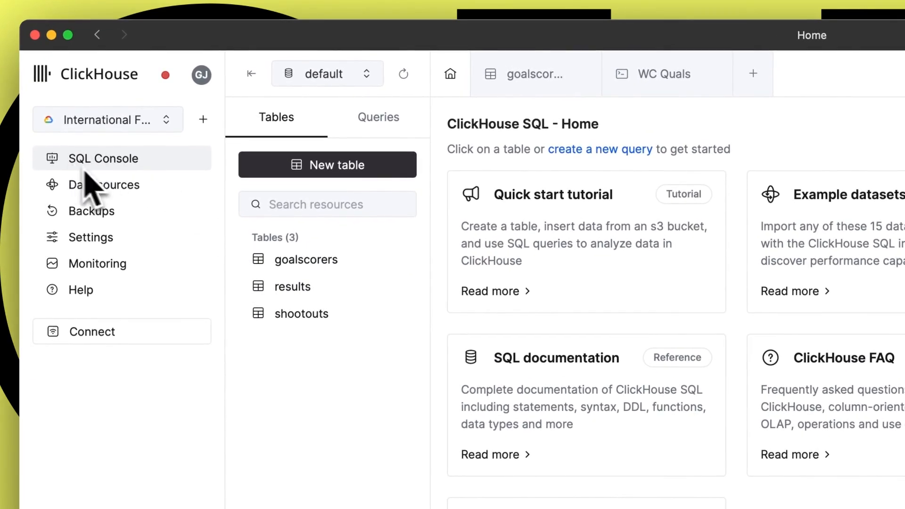
mouse_move(164, 199)
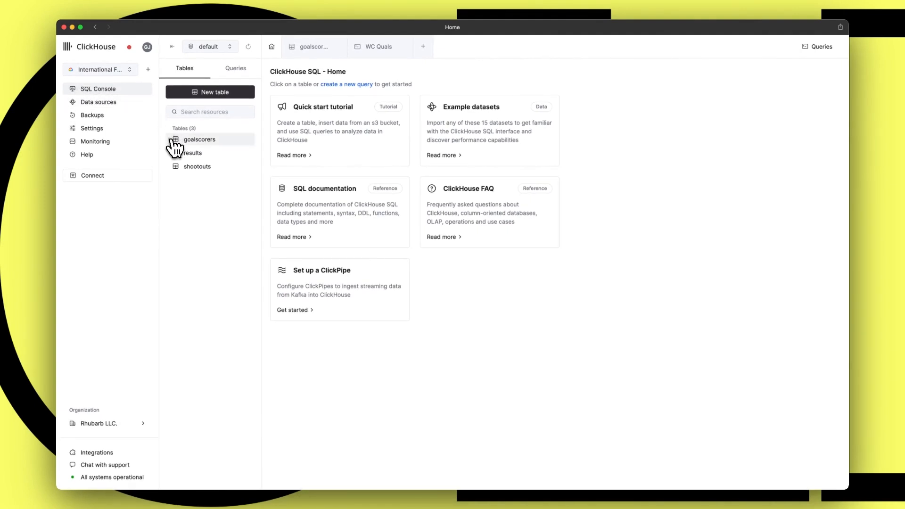
left_click(199, 139)
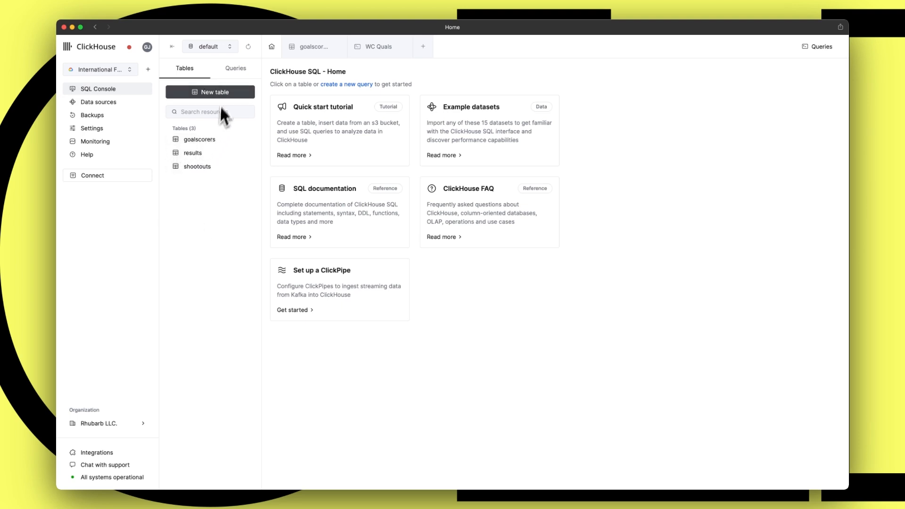
left_click(235, 68)
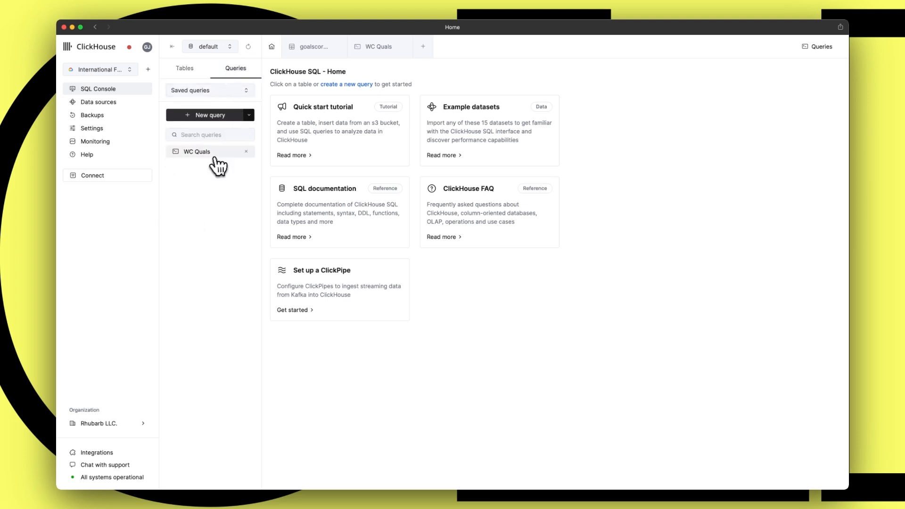
left_click(196, 151)
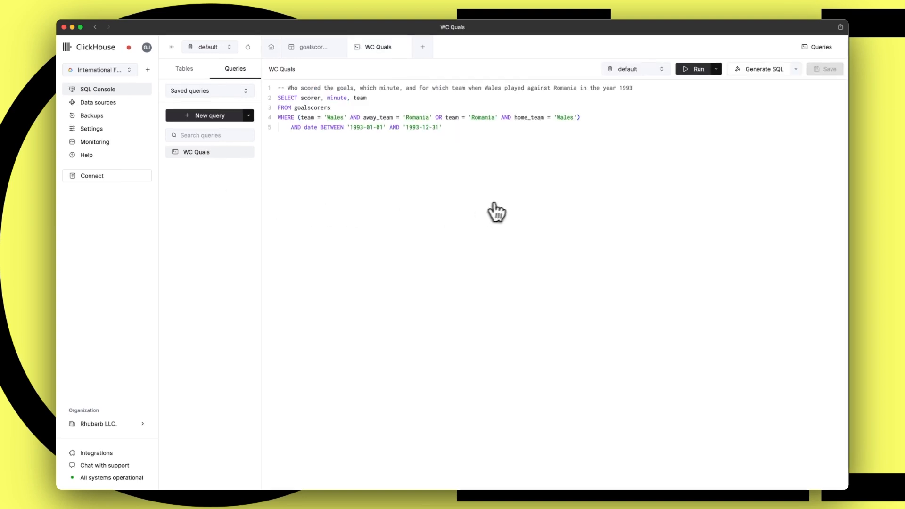
left_click(695, 69)
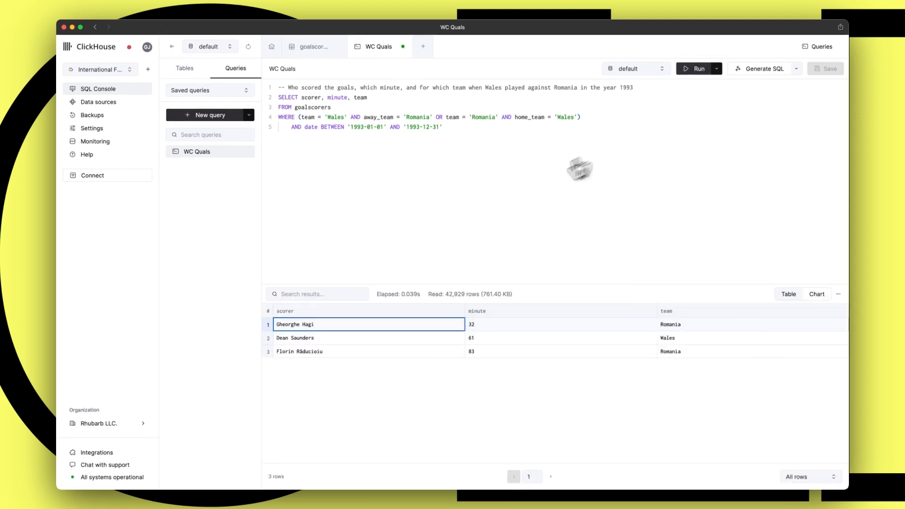
Step: Glance at the goalscorers table, return to WC Quals and hide the main navigation sidebar
left_click(313, 46)
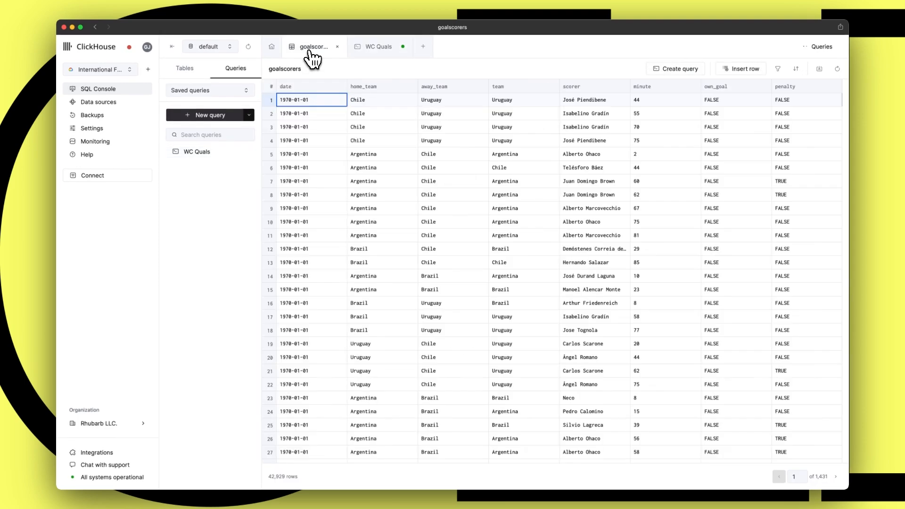
left_click(820, 48)
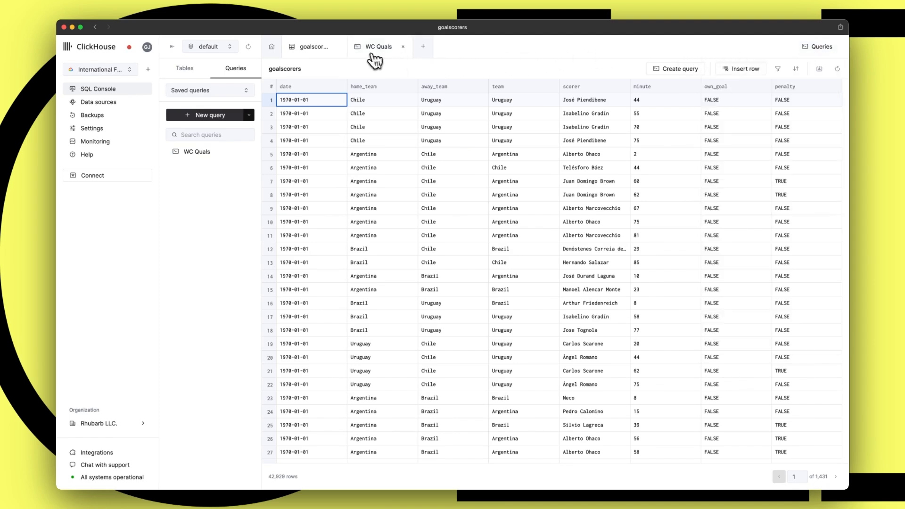
left_click(378, 47)
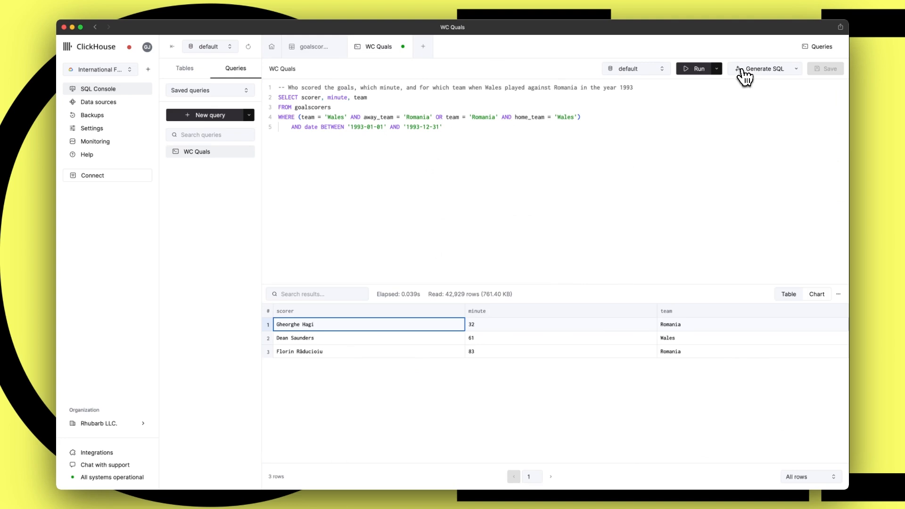
left_click(765, 69)
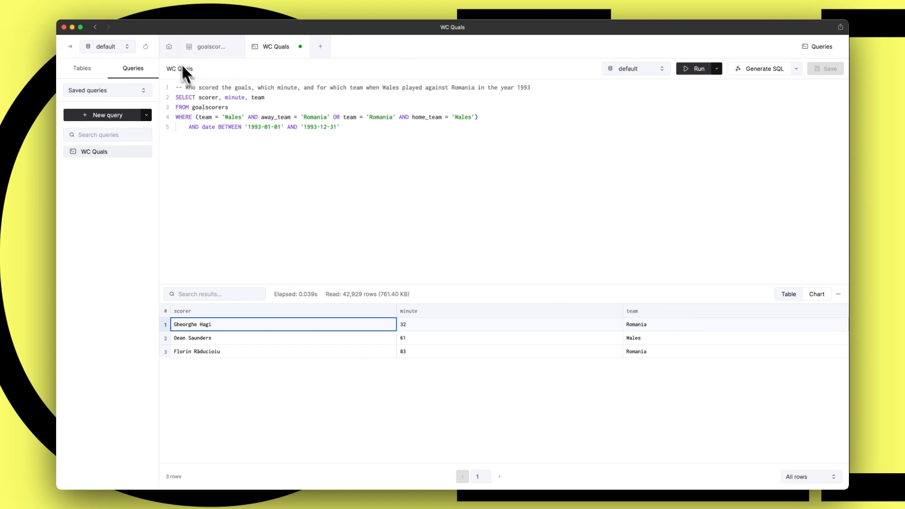
Step: View the goalscorers table and page forward twice through its rows
left_click(210, 46)
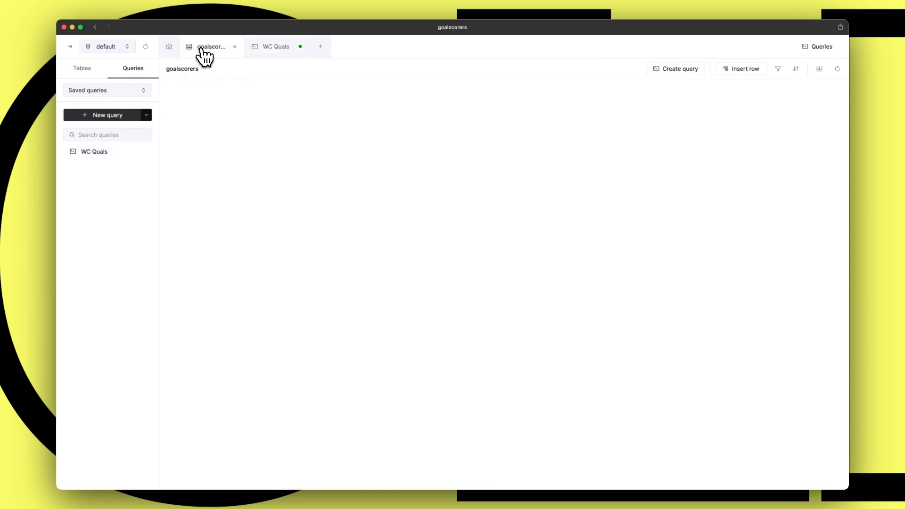
left_click(212, 47)
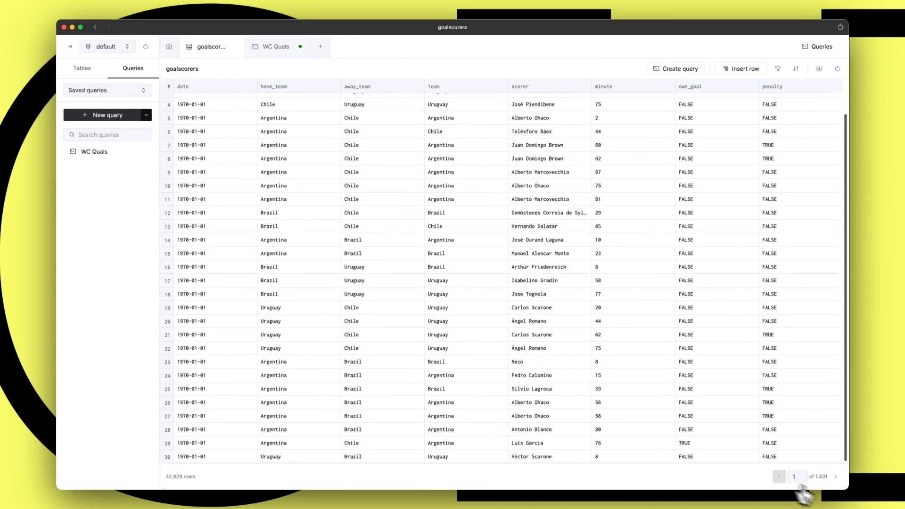
left_click(835, 476)
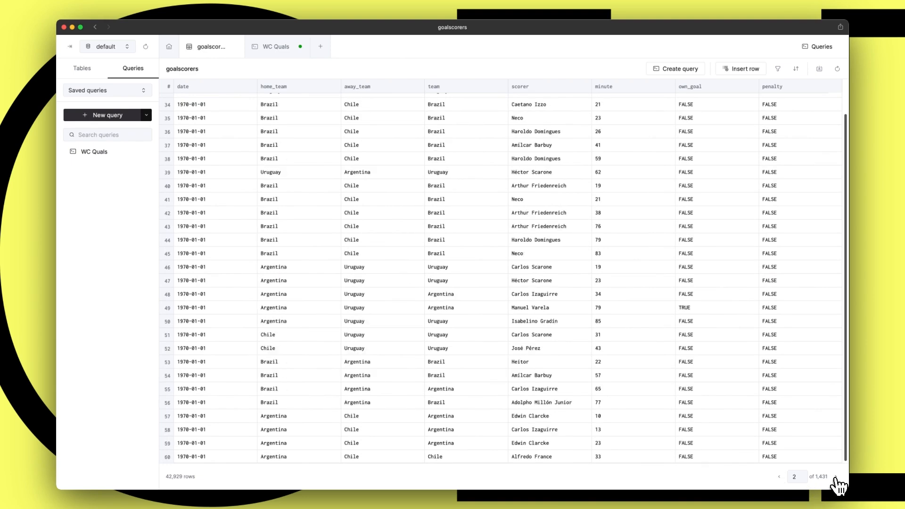
left_click(835, 476)
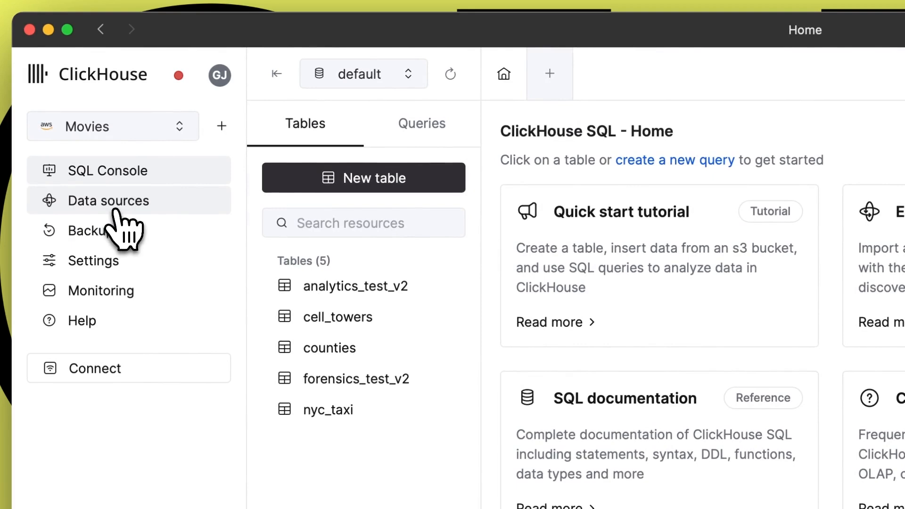
Step: Visit Data Sources, try the Upload a file option, and return to the overview listing the Mock ClickPipe
left_click(108, 200)
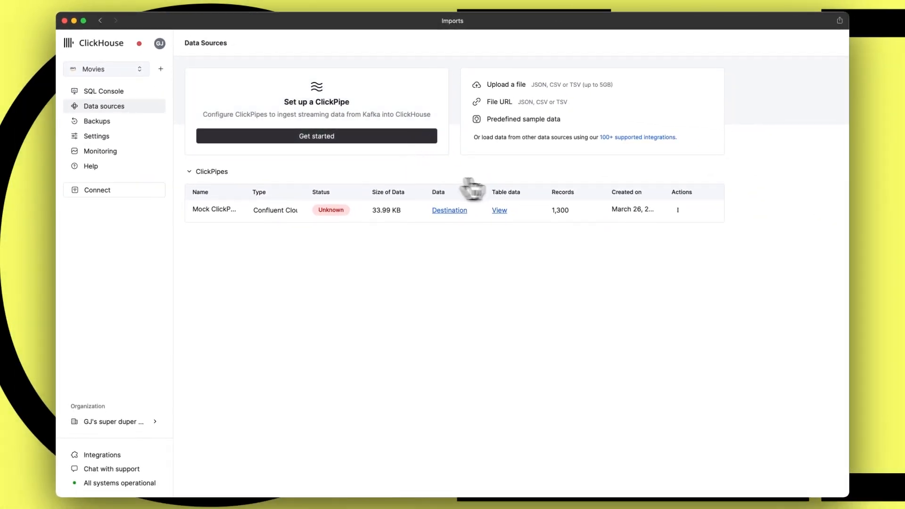
left_click(506, 84)
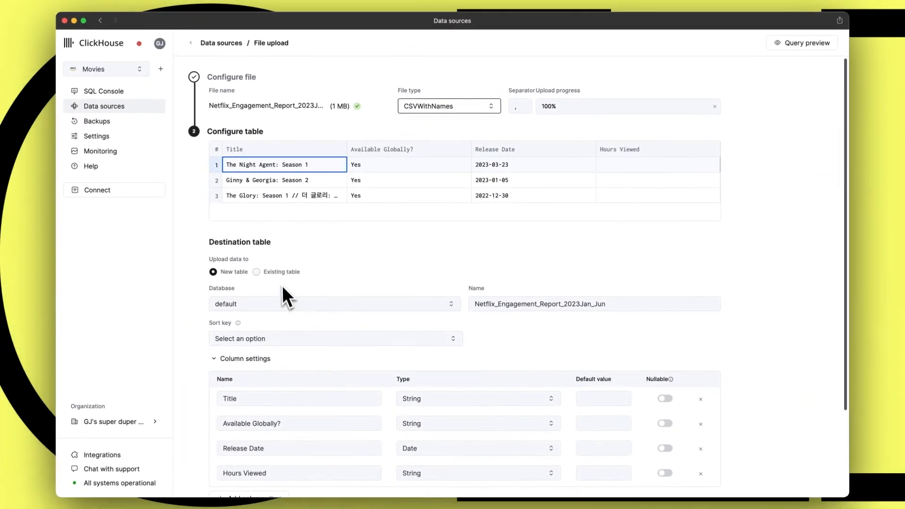
left_click(257, 271)
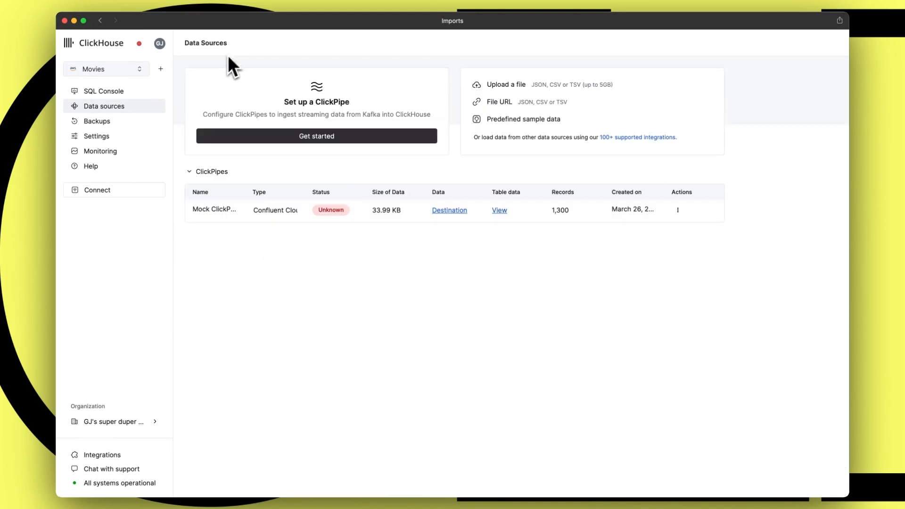
mouse_move(356, 108)
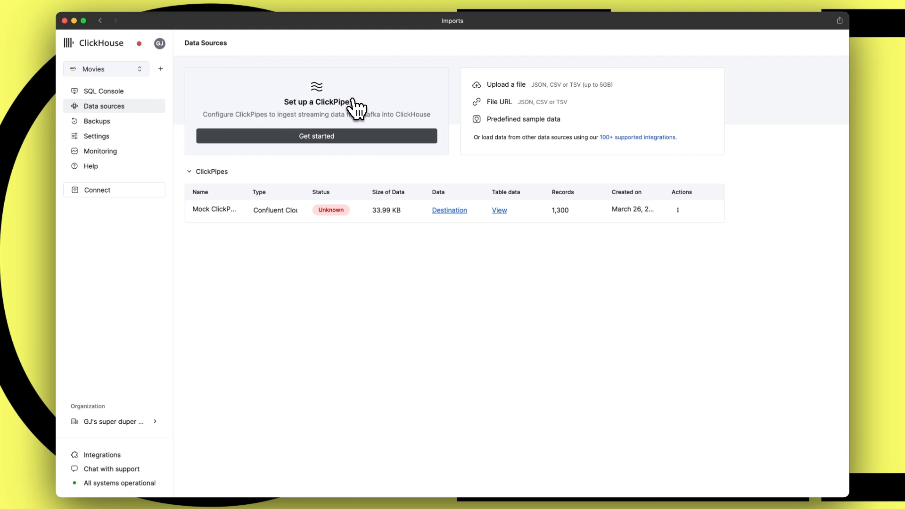
Step: Set up an Apache Kafka ClickPipe named 'Test' with server mockapi:8910 and proceed to choosing a topic
left_click(316, 135)
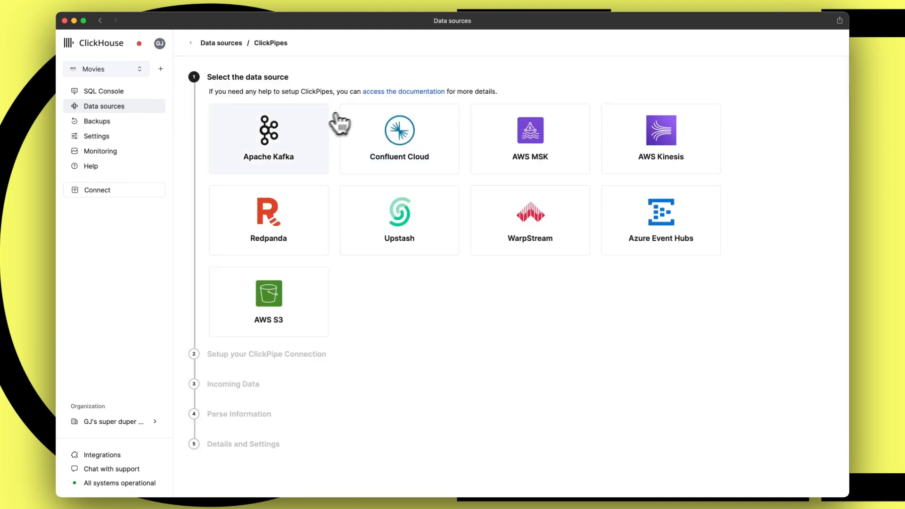
left_click(267, 139)
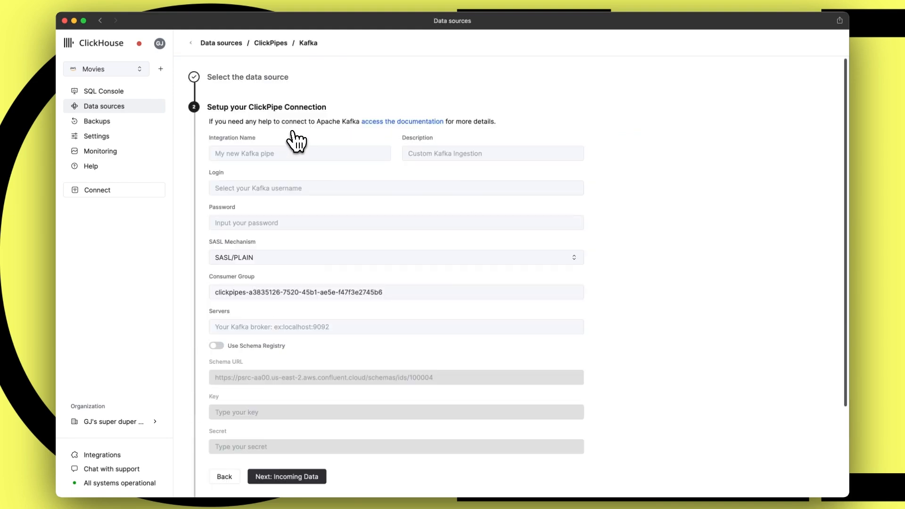
type("Test")
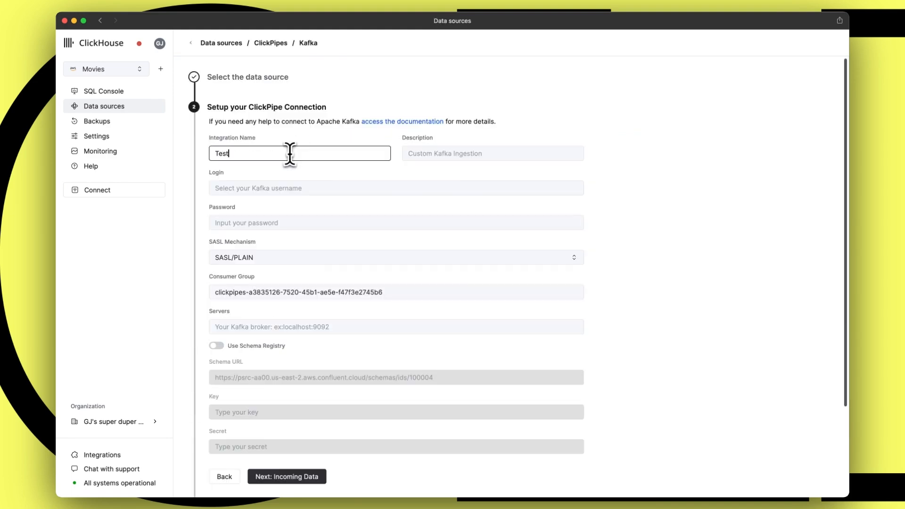
type("Test")
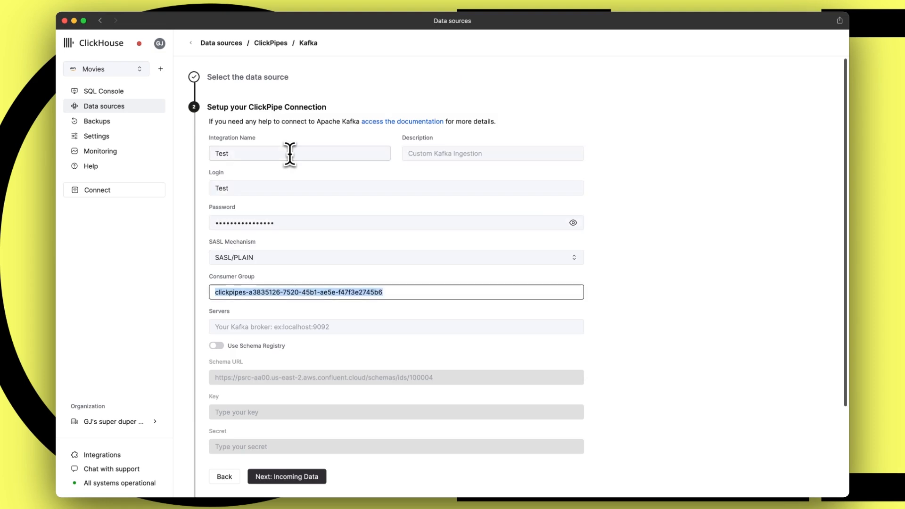
type("mockapi:891")
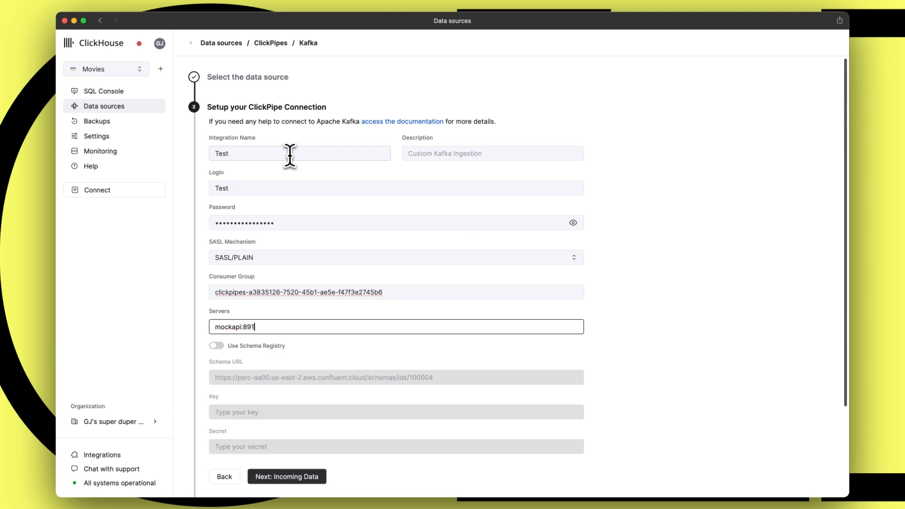
type("0")
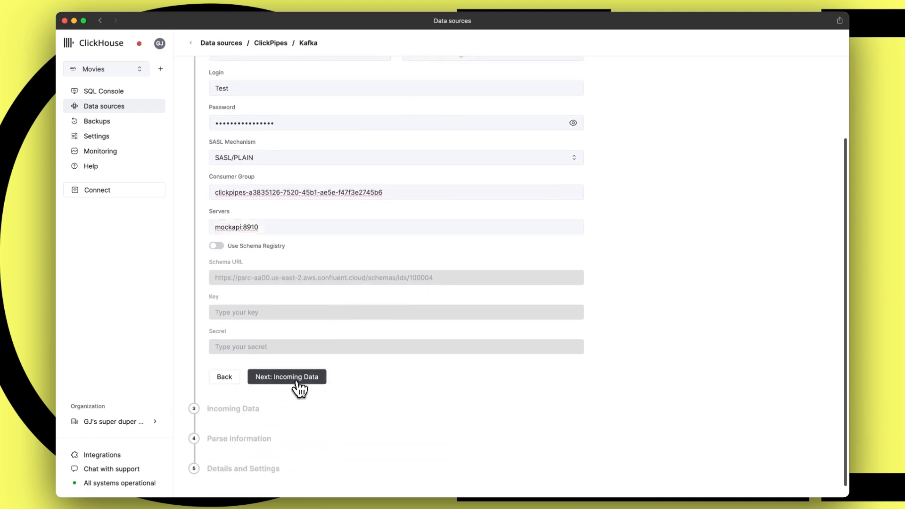
left_click(286, 376)
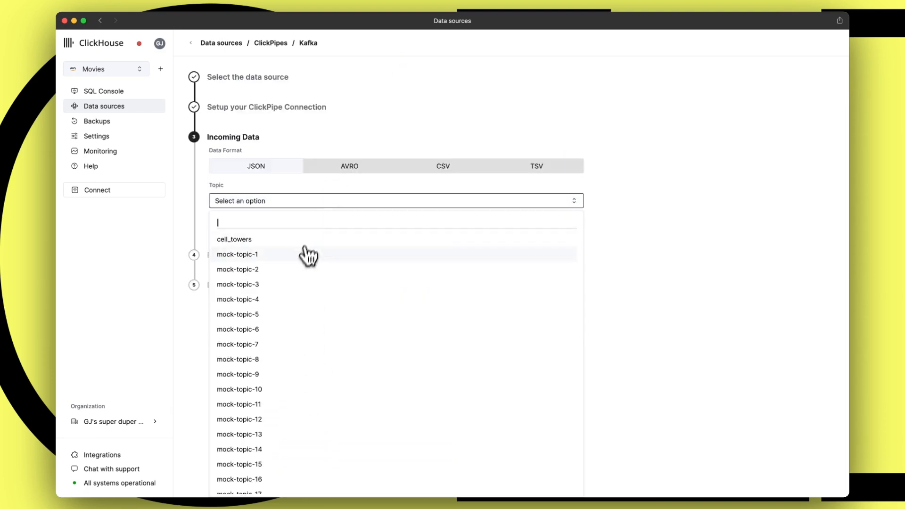
left_click(238, 254)
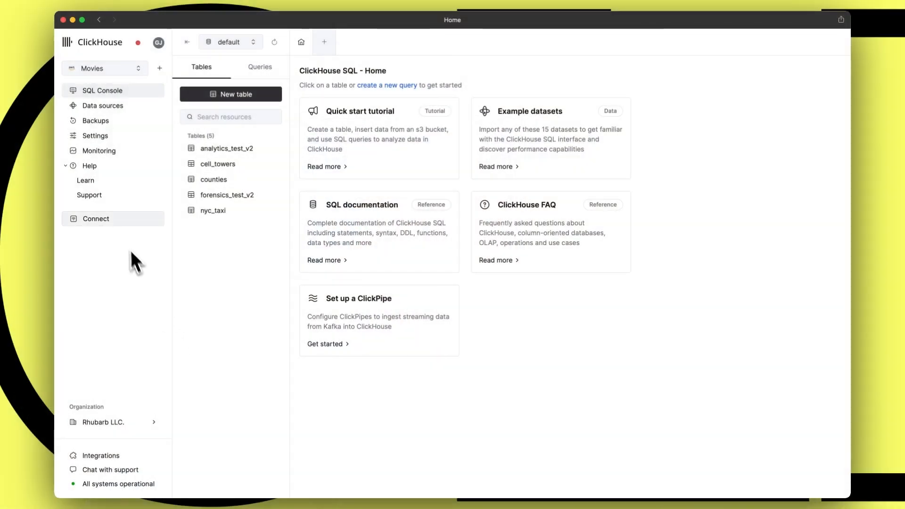
Step: Review Movies settings — vertical scaling options and the IP access list panel — then bring up the Rhubarb LLC organization menu
left_click(95, 136)
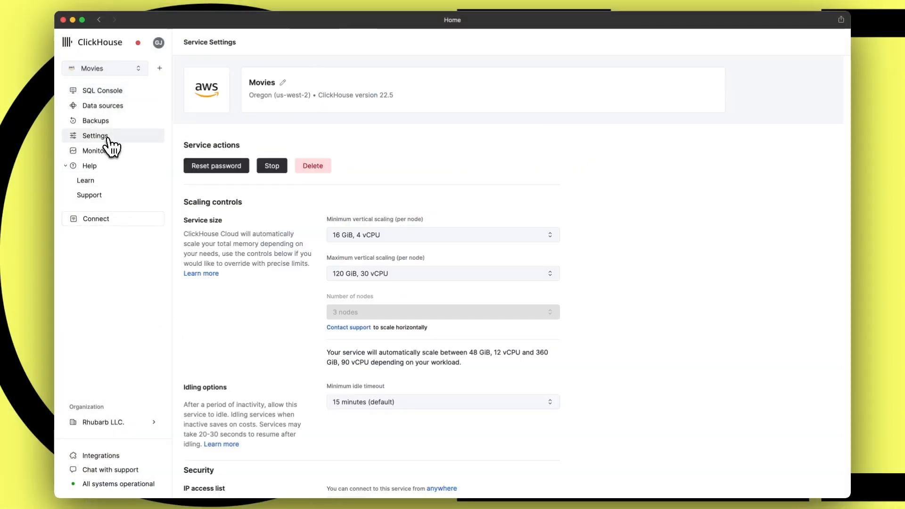
mouse_move(277, 111)
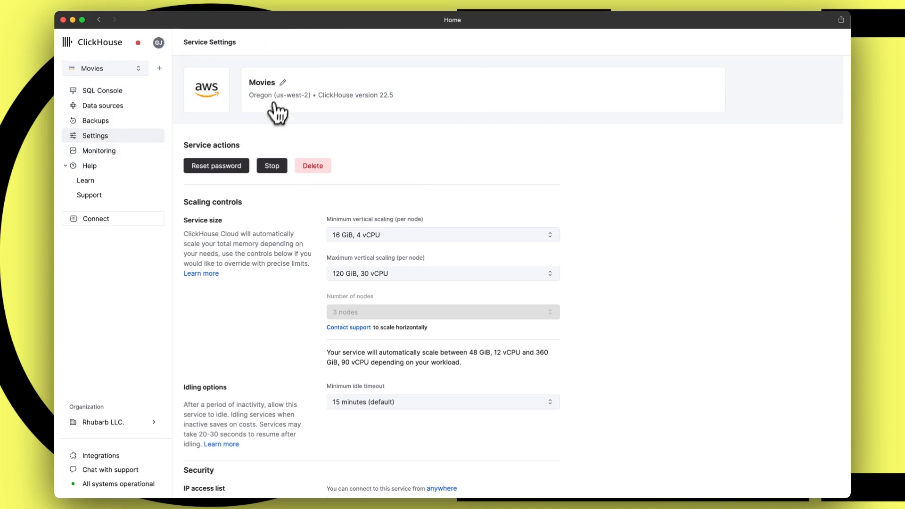
mouse_move(594, 242)
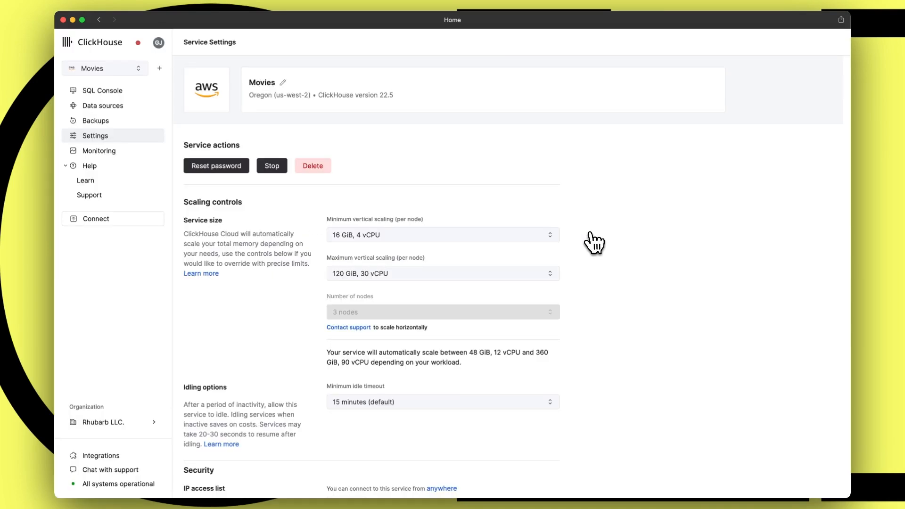
left_click(441, 234)
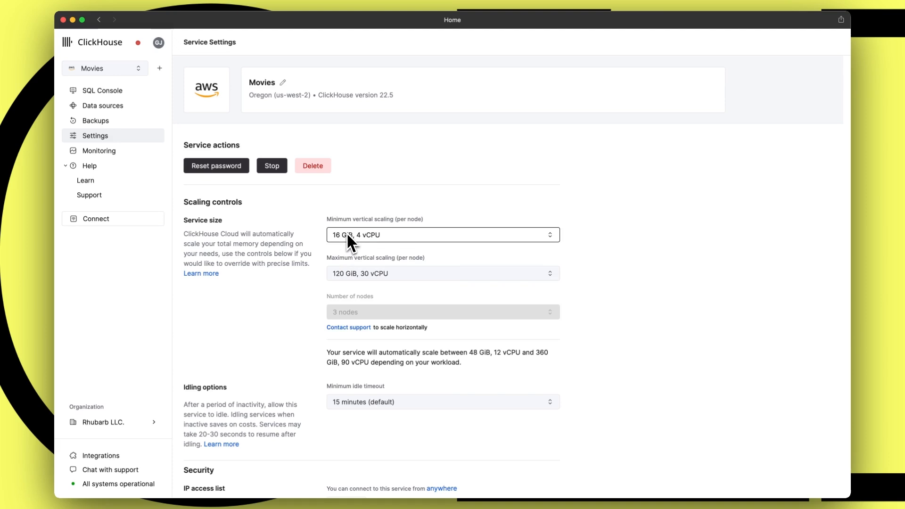
scroll("down", 3)
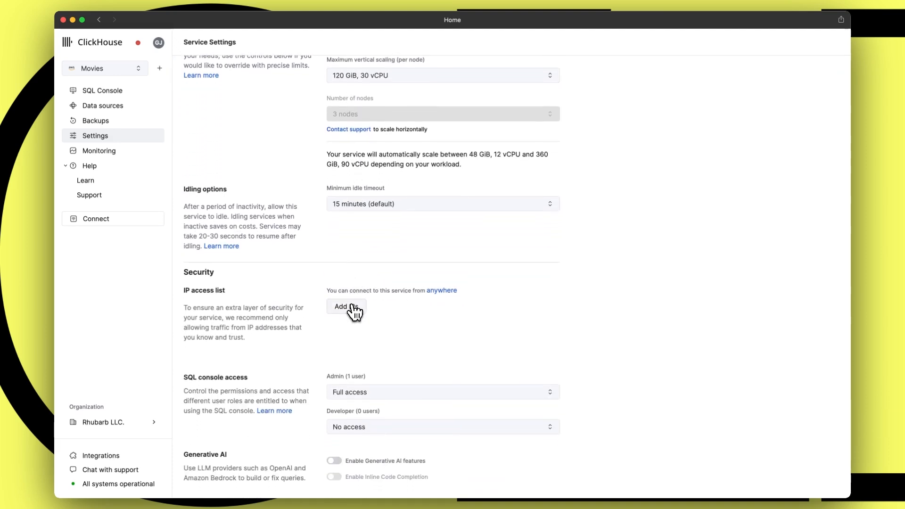
left_click(346, 306)
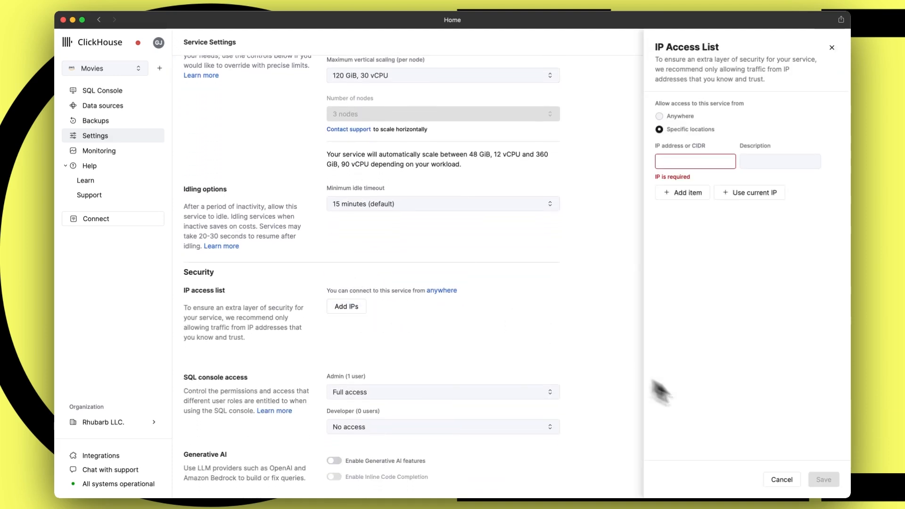
left_click(781, 480)
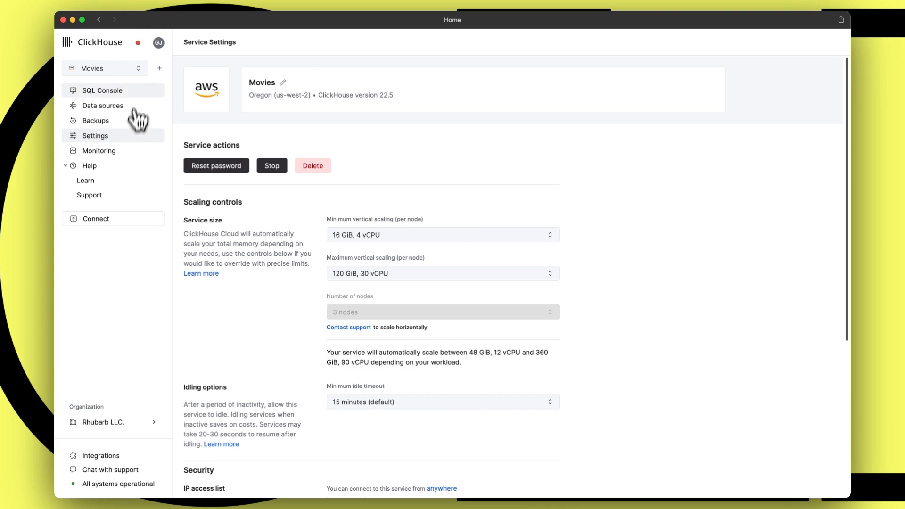
left_click(105, 68)
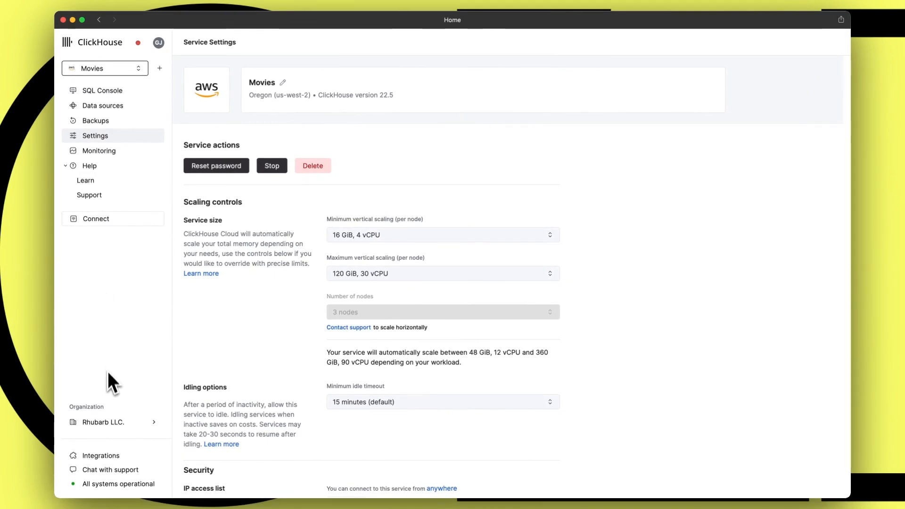
left_click(109, 422)
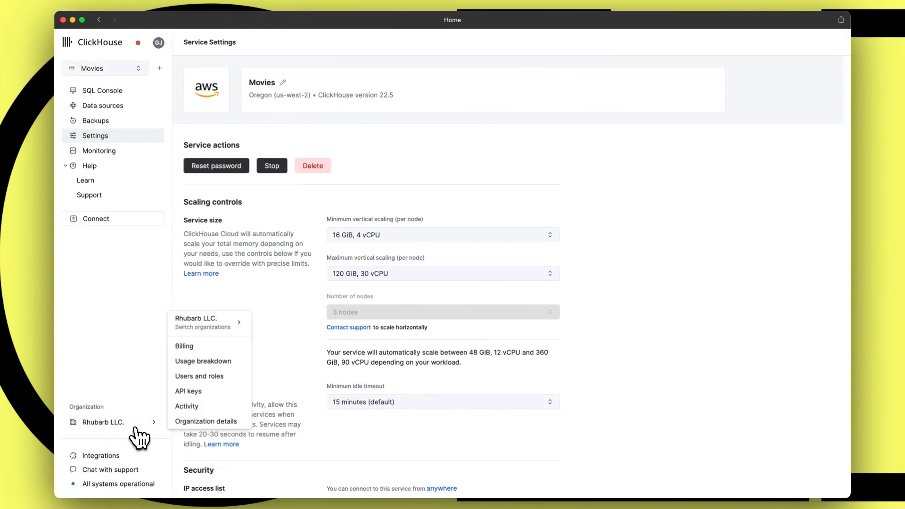
mouse_move(207, 420)
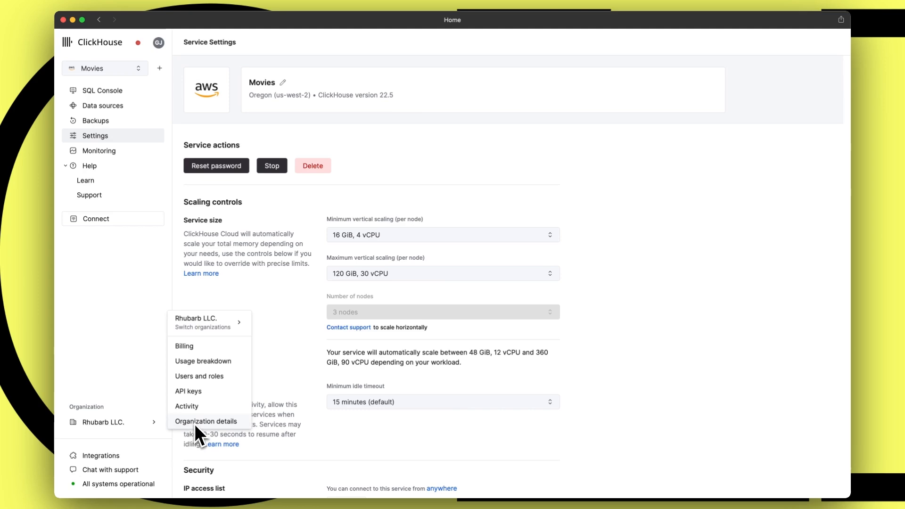
mouse_move(199, 398)
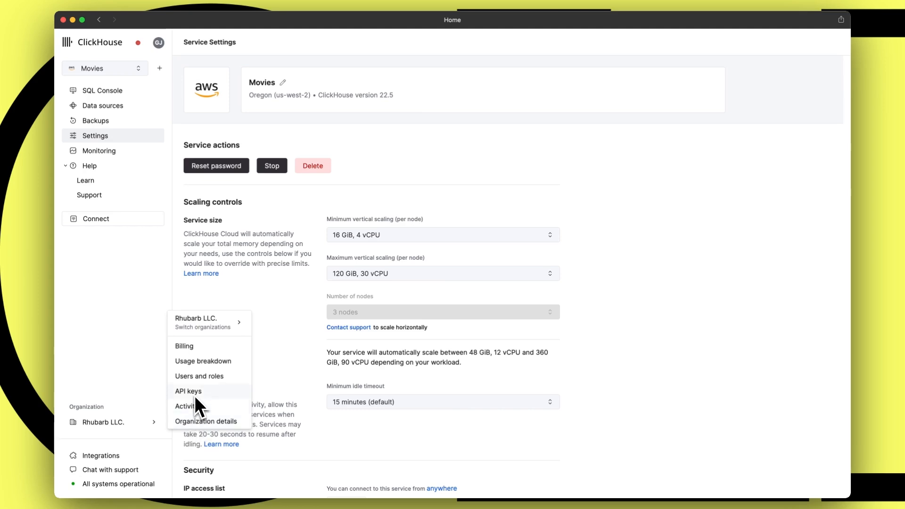
Step: Browse the organization's Activity, Usage breakdown, Billing and Profile pages, then return to the service view
left_click(187, 405)
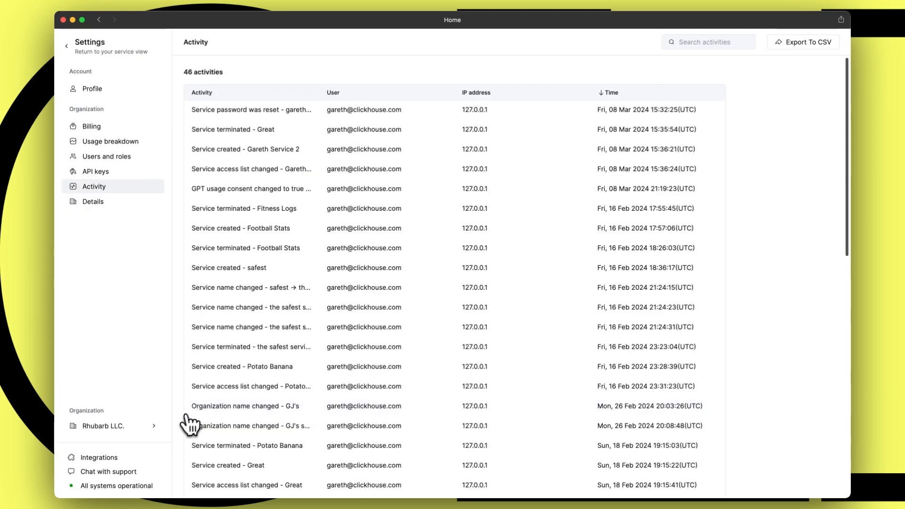
mouse_move(107, 156)
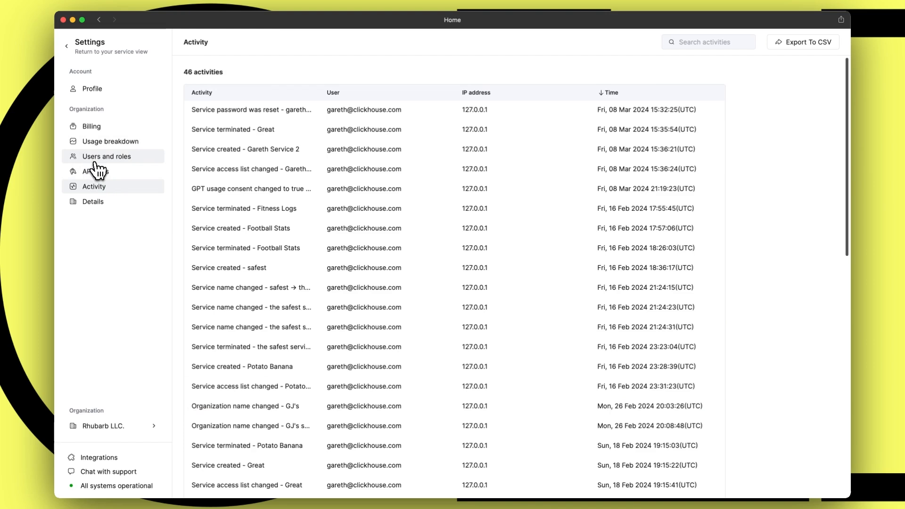
left_click(110, 140)
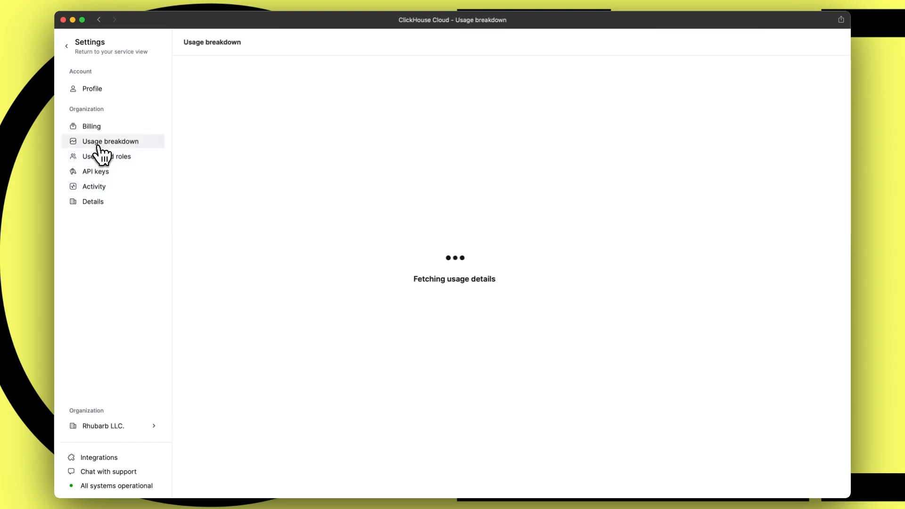
left_click(90, 125)
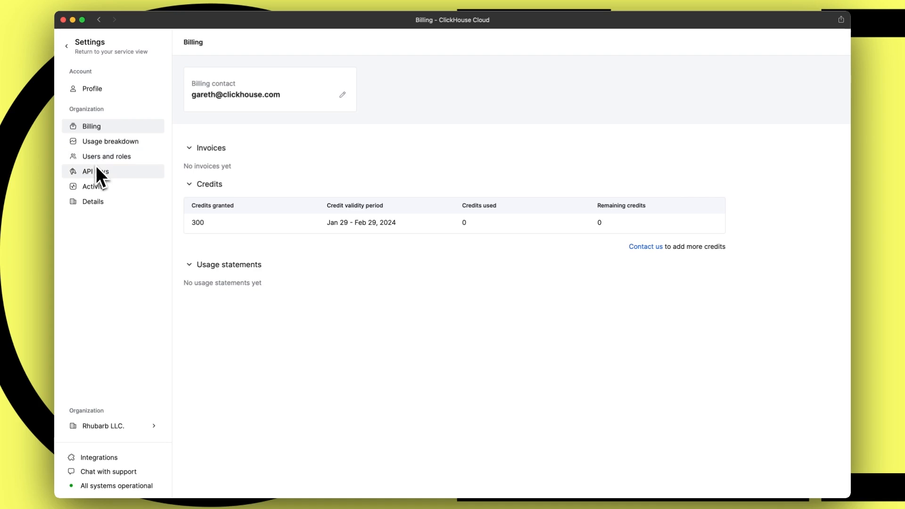
left_click(92, 89)
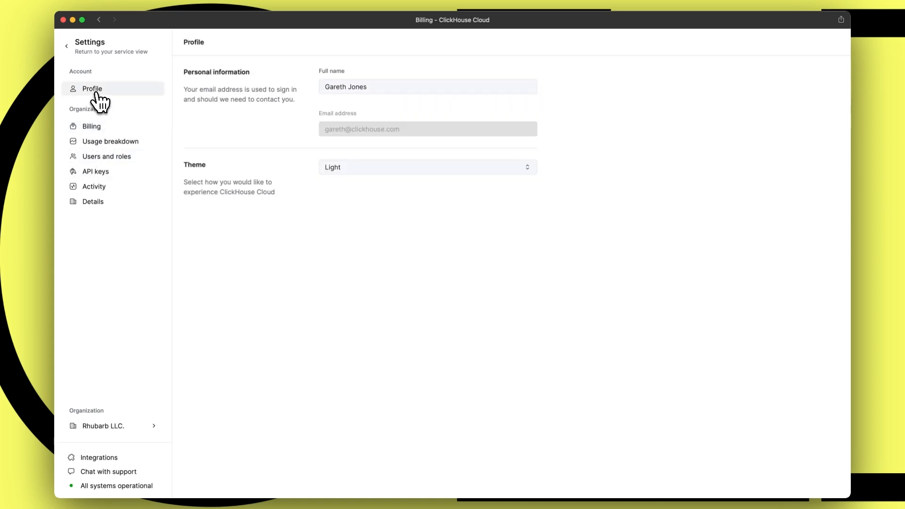
mouse_move(71, 55)
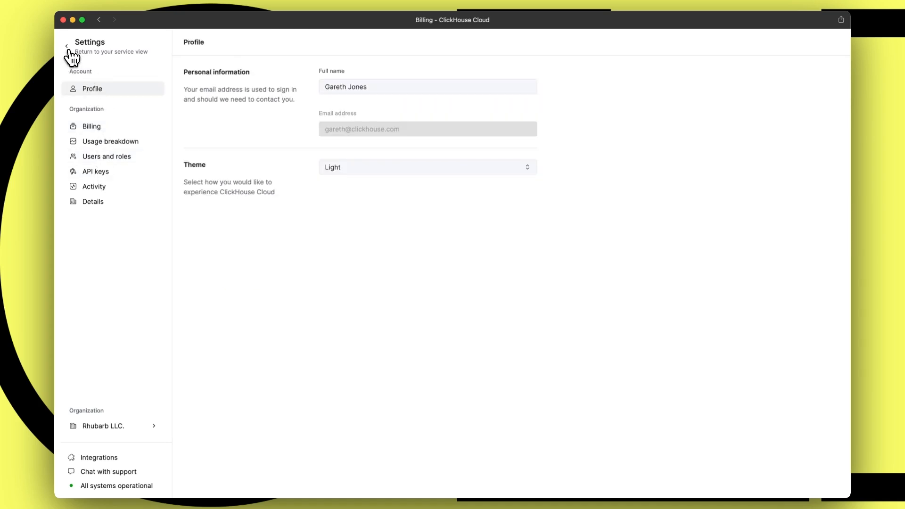
left_click(65, 47)
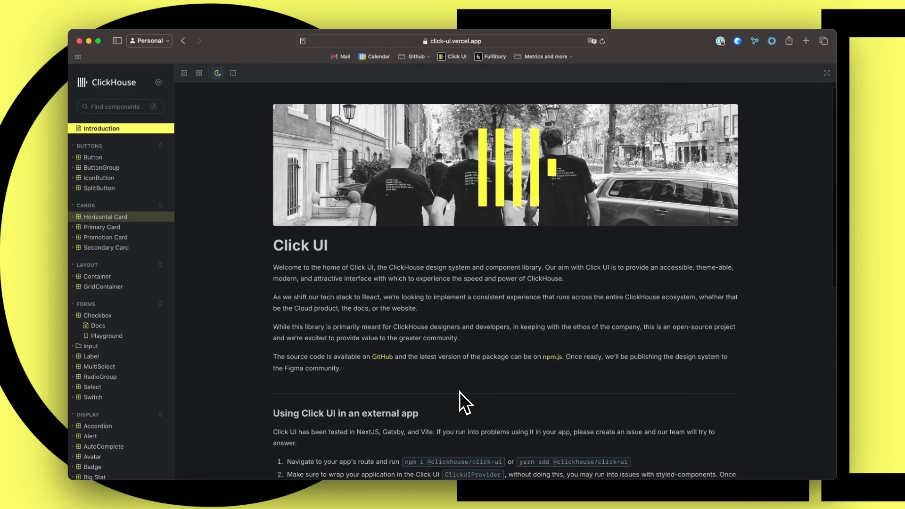
Step: In Click UI Storybook, view the Button docs and set its type to primary, then empty
scroll("down", 3)
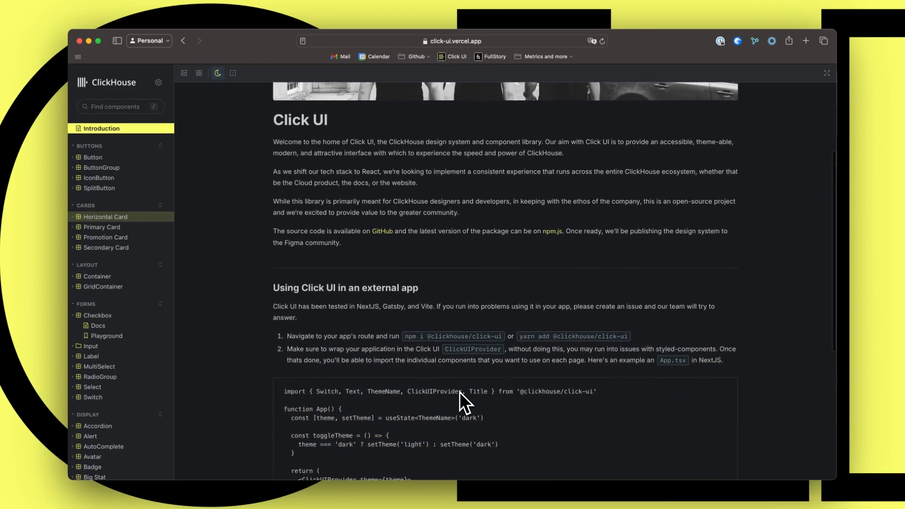
scroll("down", 3)
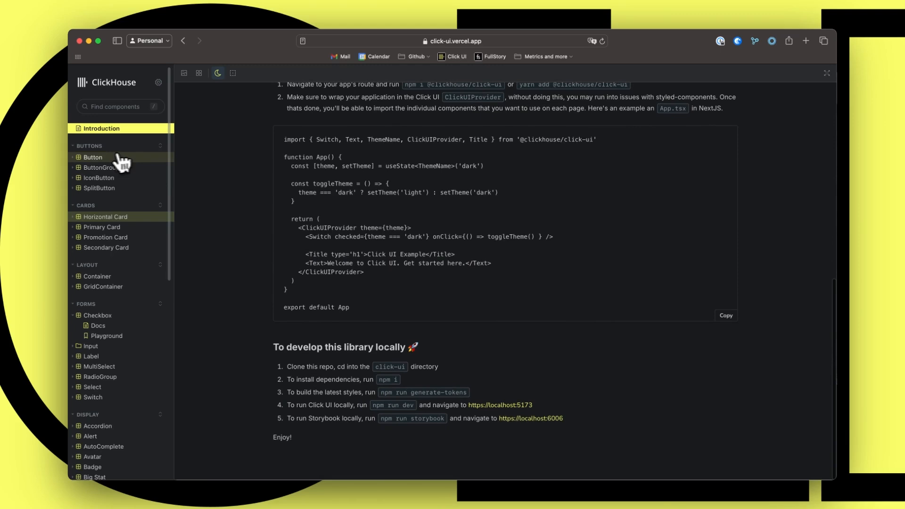
left_click(93, 157)
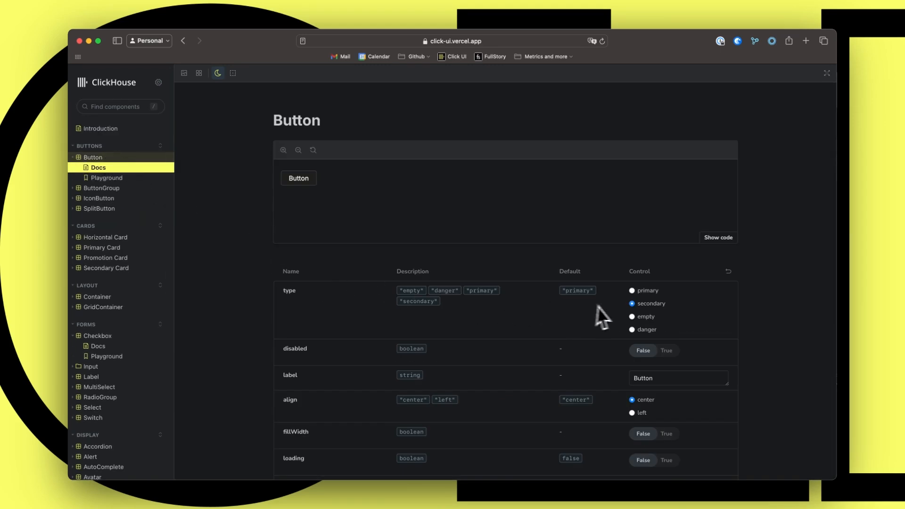
left_click(632, 291)
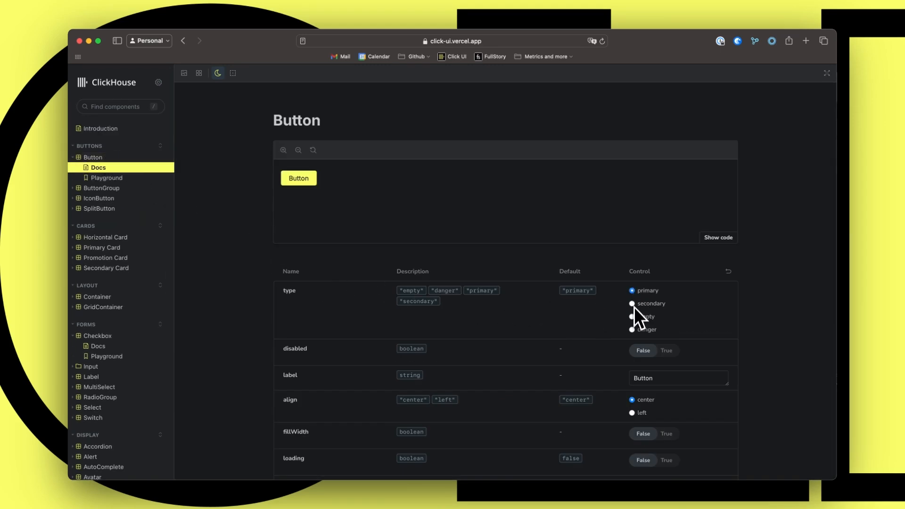
left_click(632, 317)
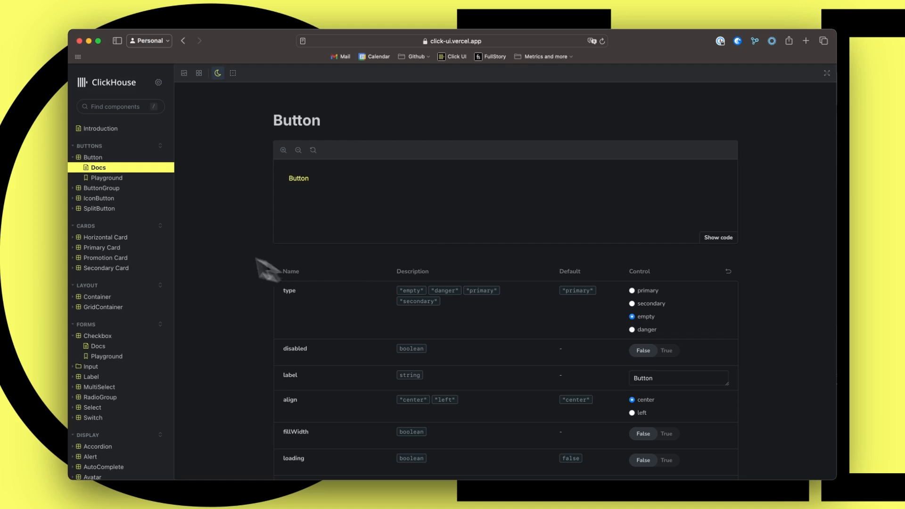
mouse_move(105, 237)
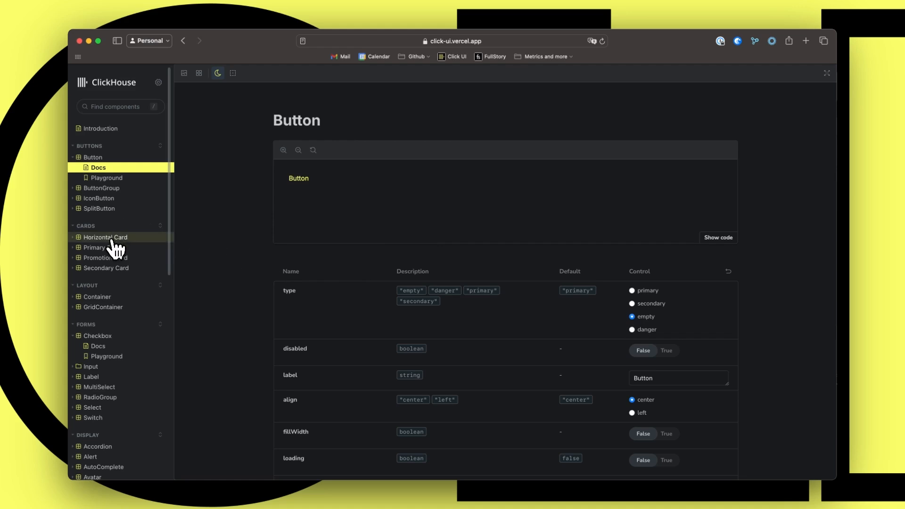
Step: Browse the Horizontal Card docs and finish on the Checkbox Docs page
left_click(105, 238)
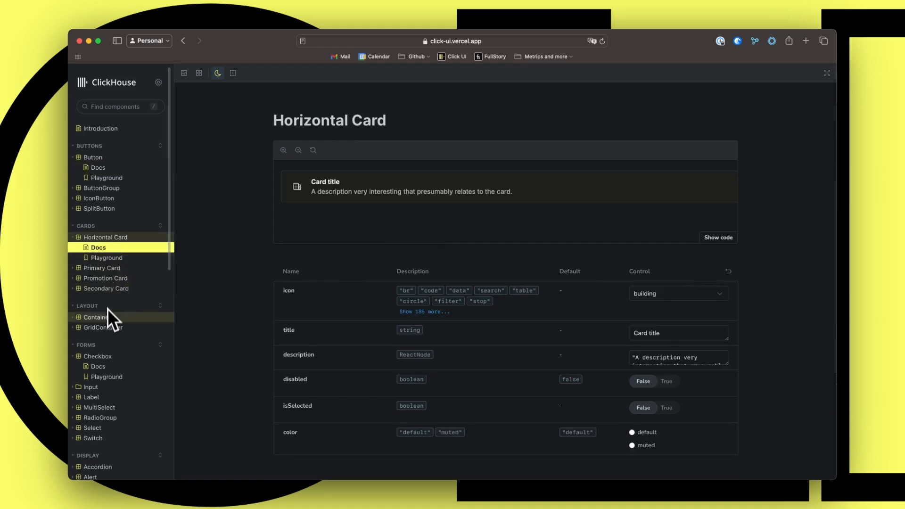
left_click(97, 366)
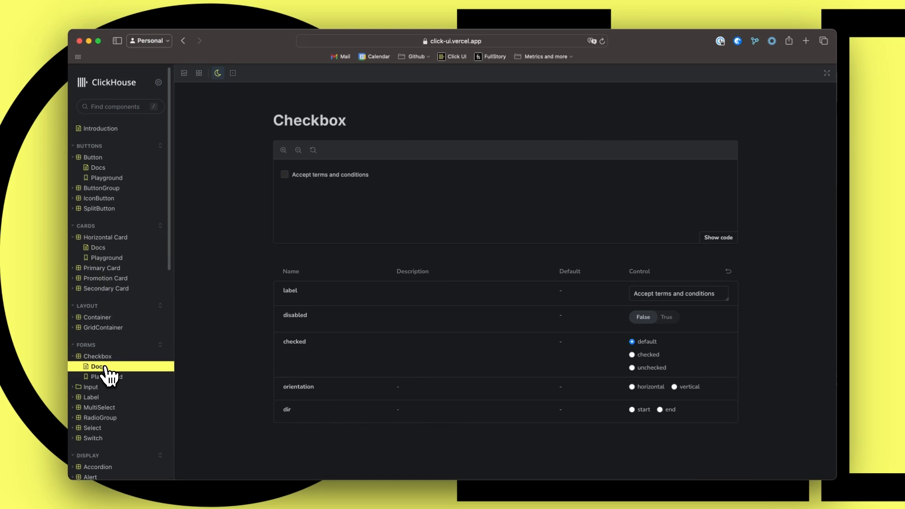
left_click(284, 175)
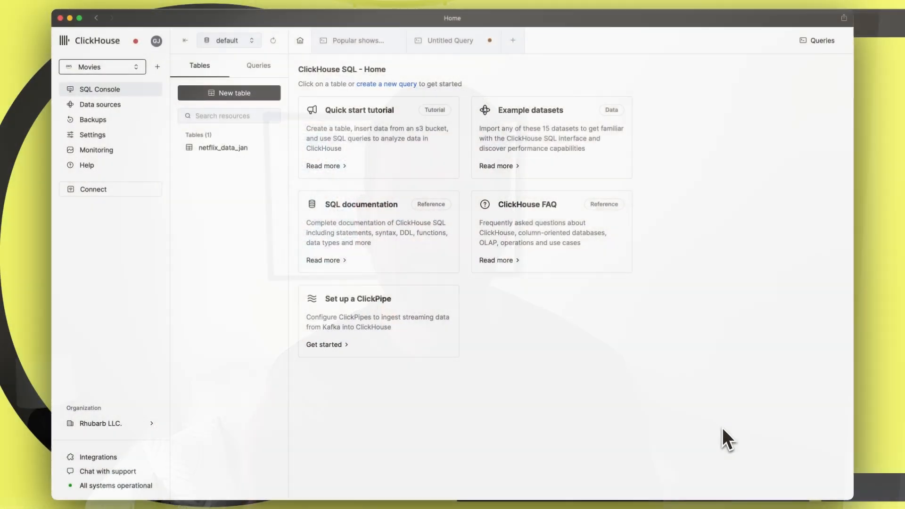
Step: Set the console theme to Dark in profile settings and return to the SQL console home
left_click(157, 41)
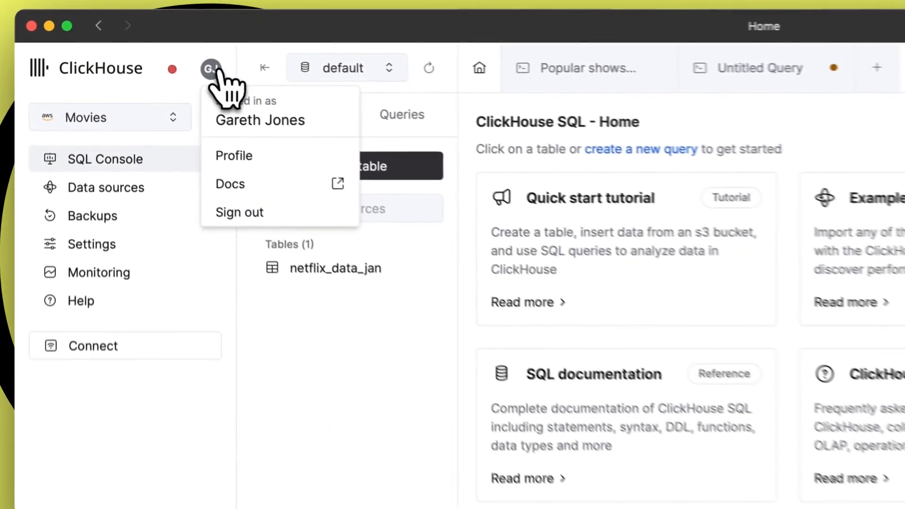
left_click(233, 156)
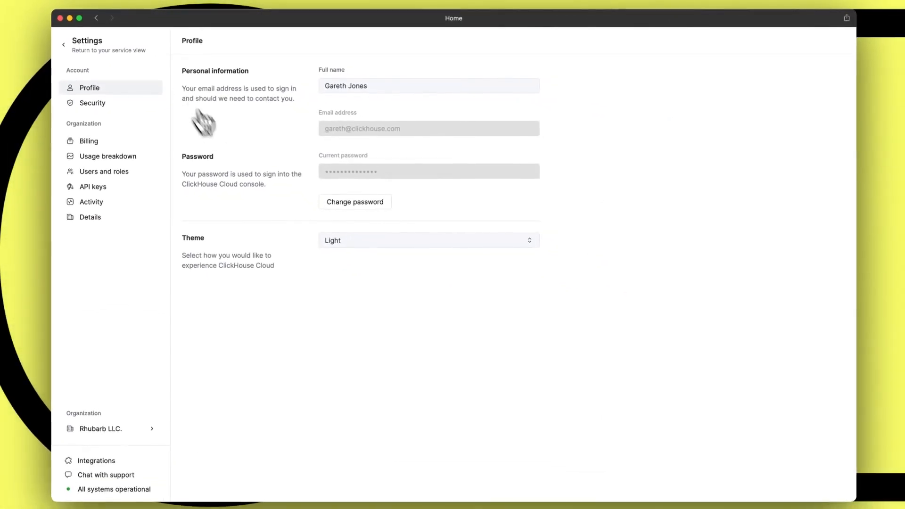
left_click(427, 240)
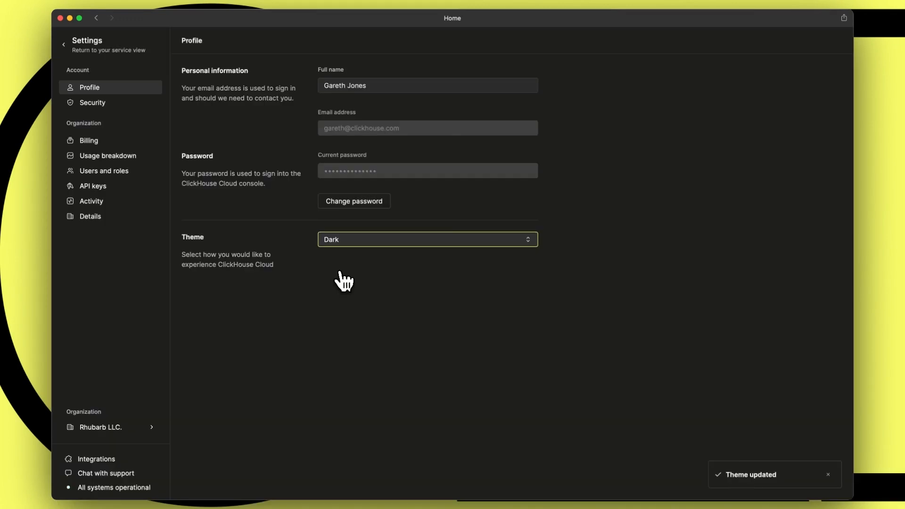
mouse_move(111, 102)
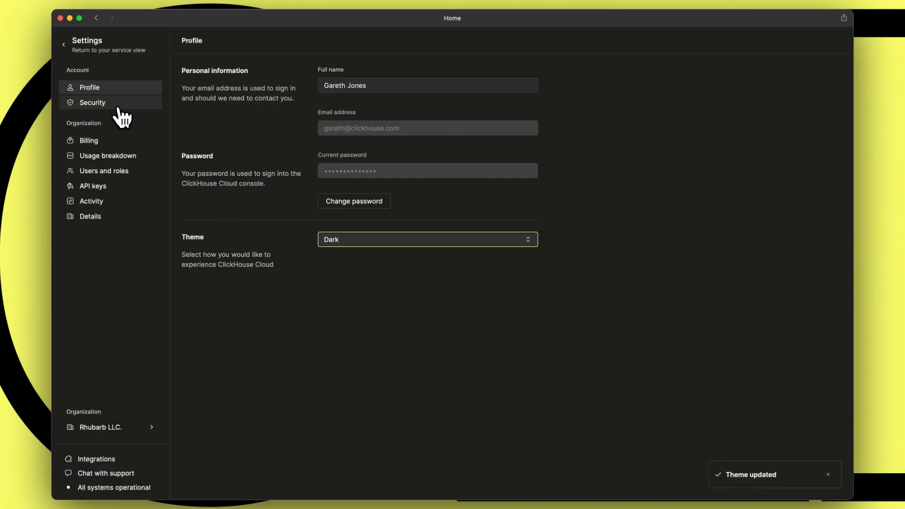
left_click(91, 102)
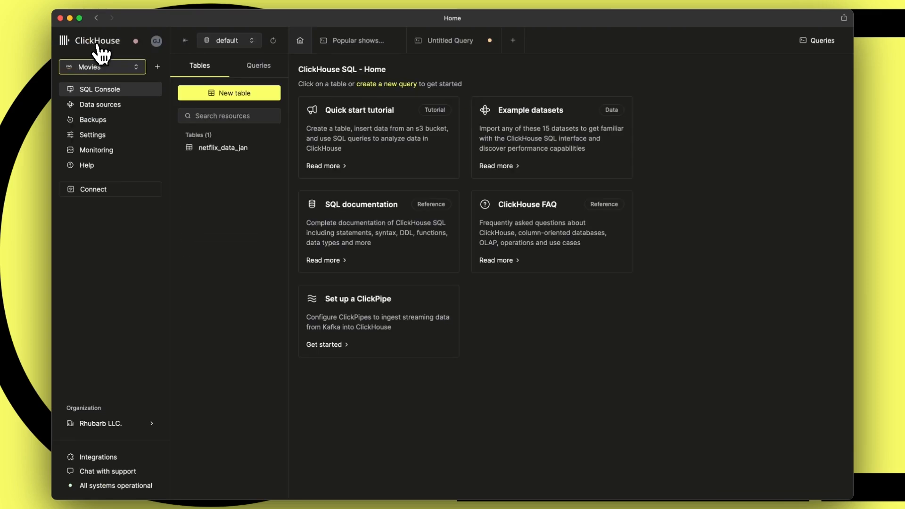
Step: Run the saved Untitled Query on netflix_data_jan (18,198 rows), then go to the Backups page
left_click(258, 65)
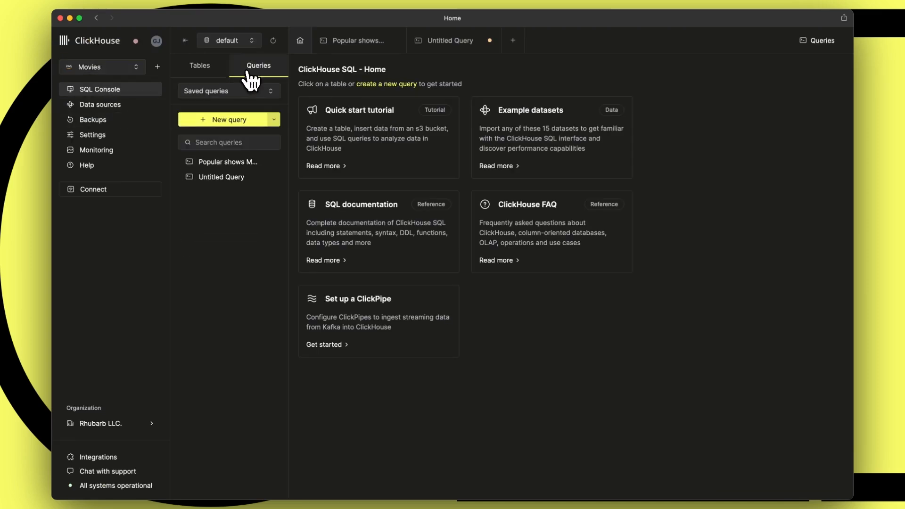
left_click(221, 177)
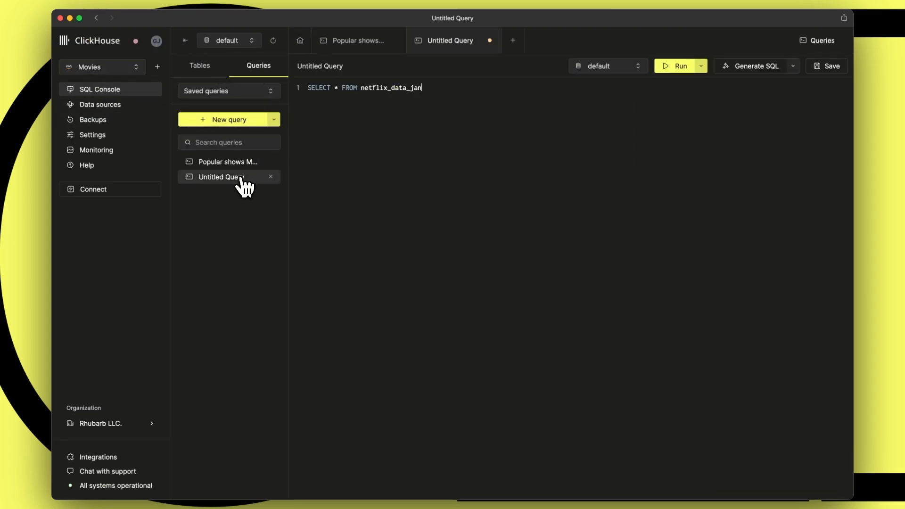
left_click(679, 66)
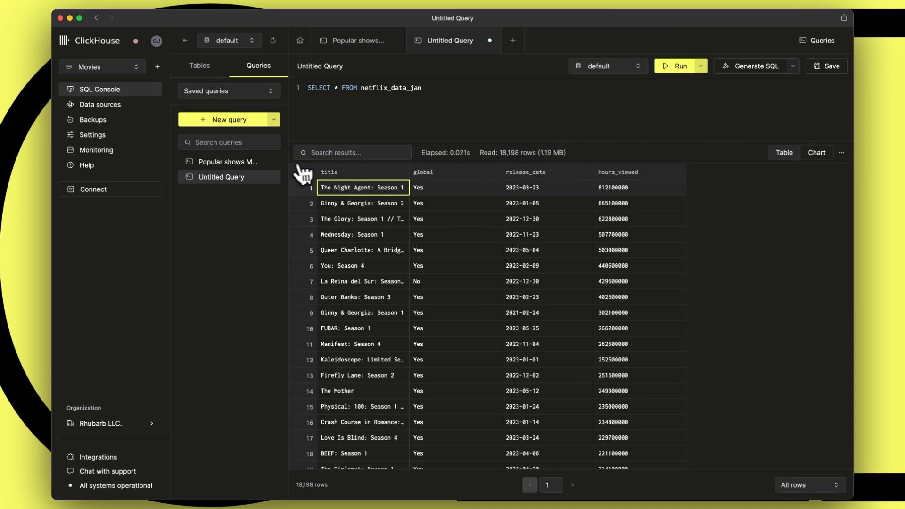
left_click(92, 120)
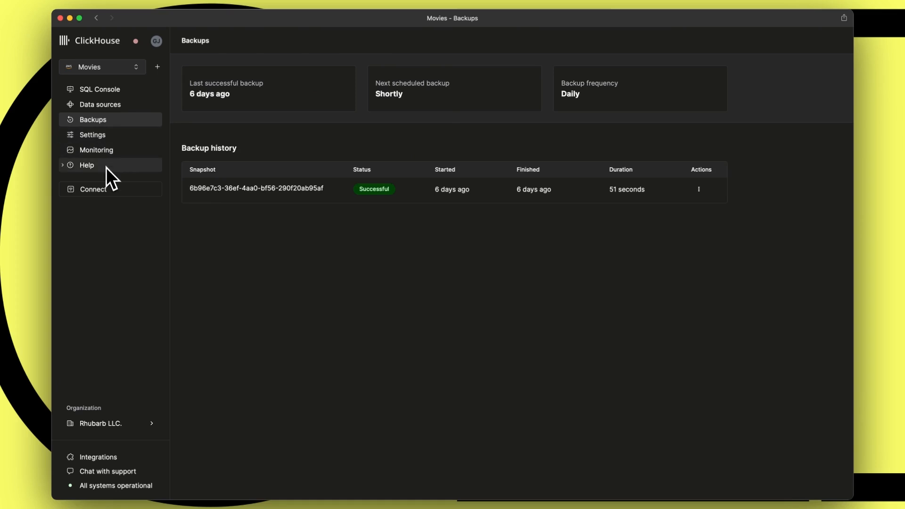
left_click(93, 189)
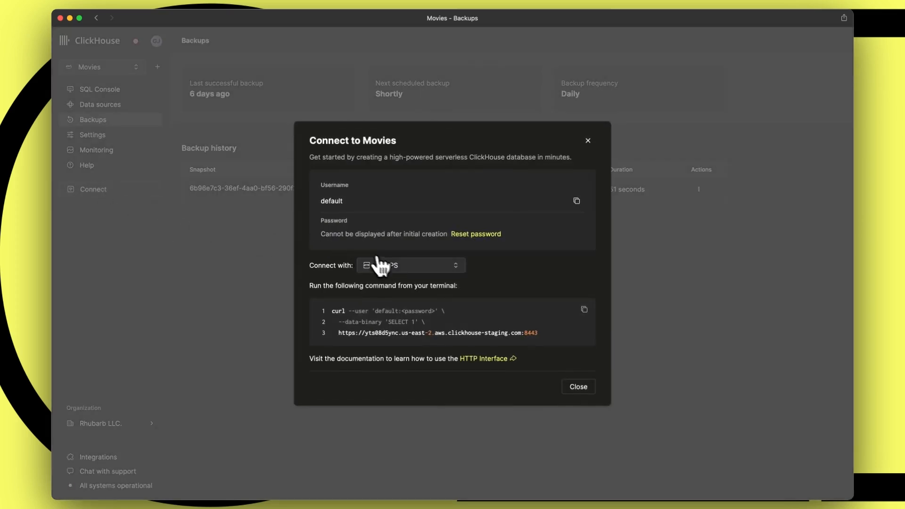
left_click(410, 265)
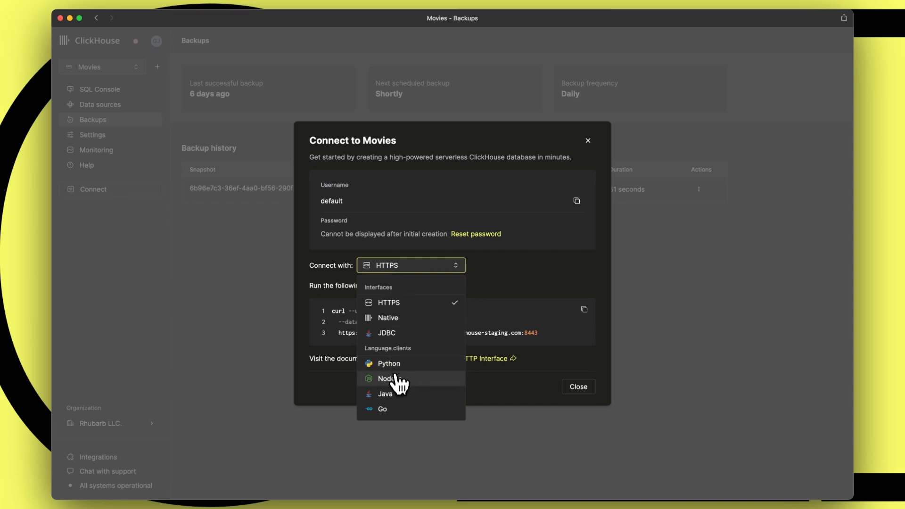
left_click(384, 379)
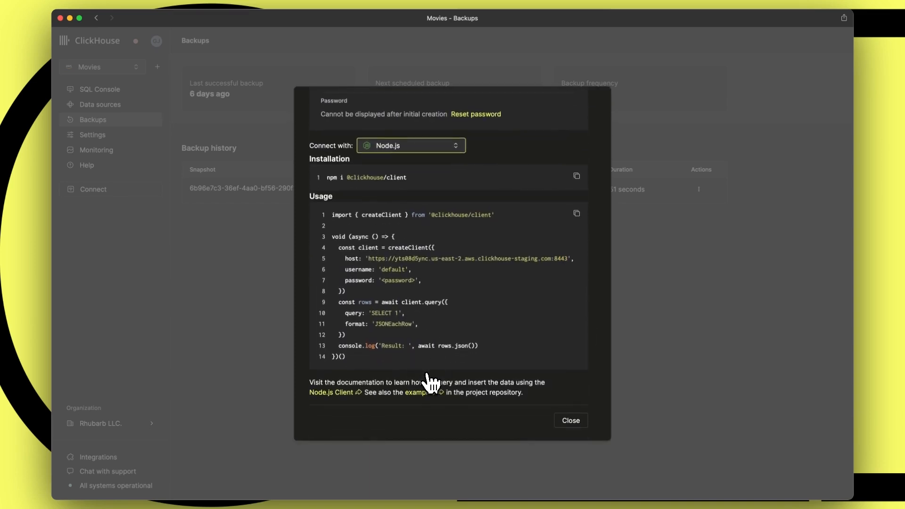
left_click(570, 421)
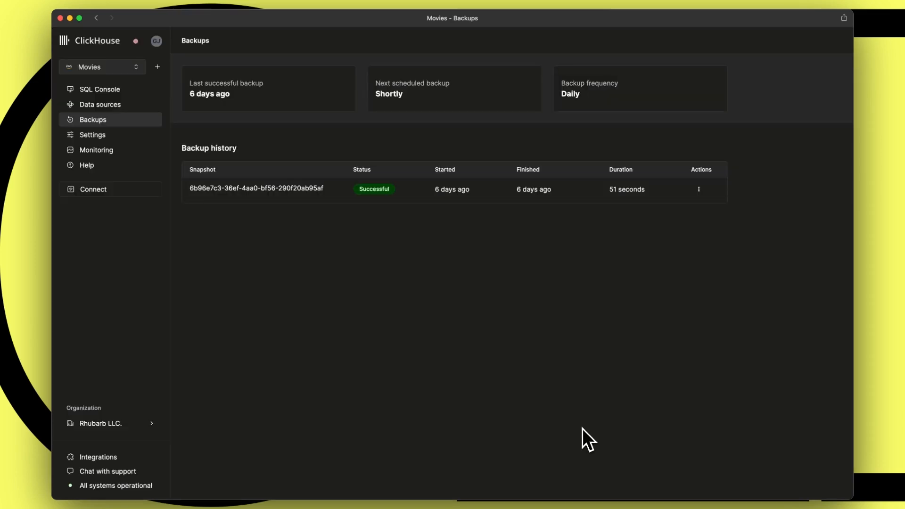